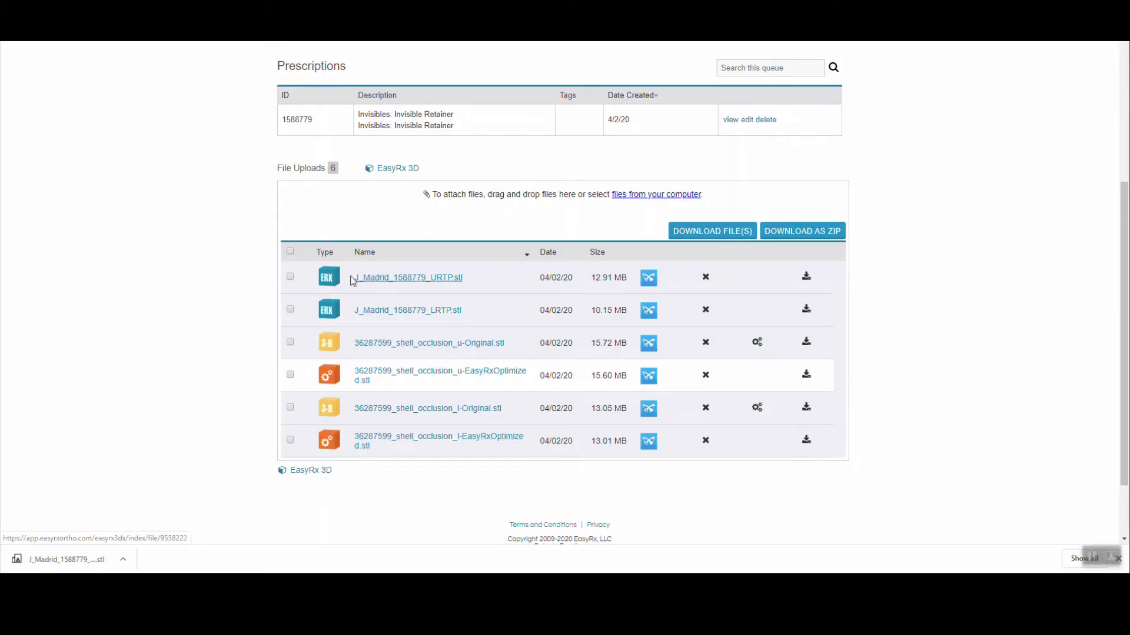
{"action": "mouse_move", "coordinate": [621, 413]}
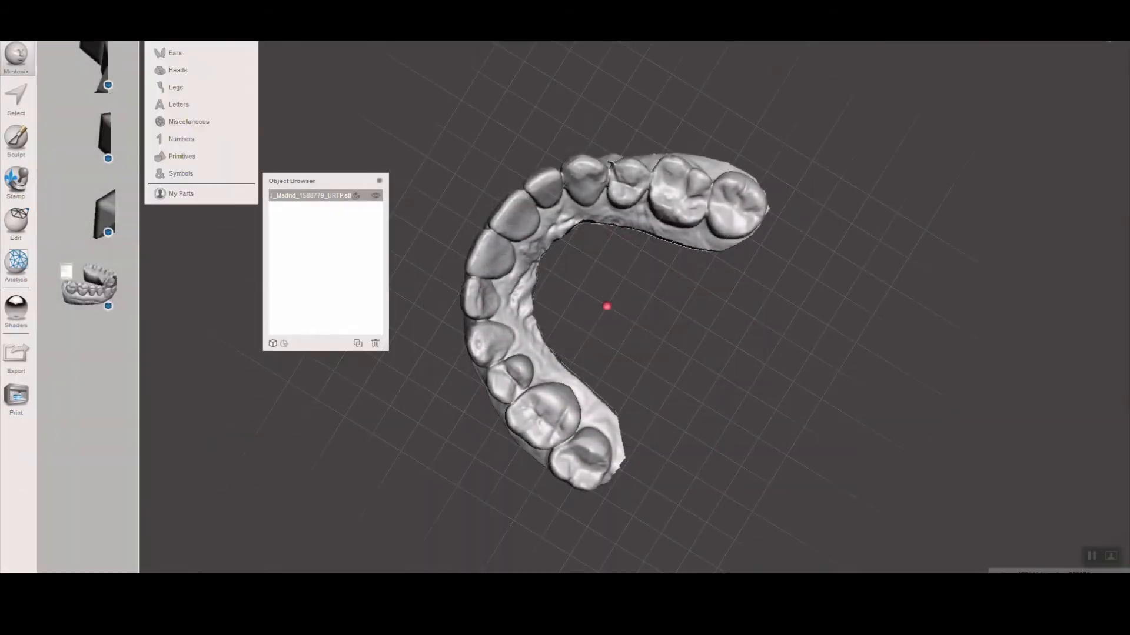
Step: Drag a cube primitive from Meshmix into the scene beside the upper arch
{"action": "left_click", "coordinate": [182, 156]}
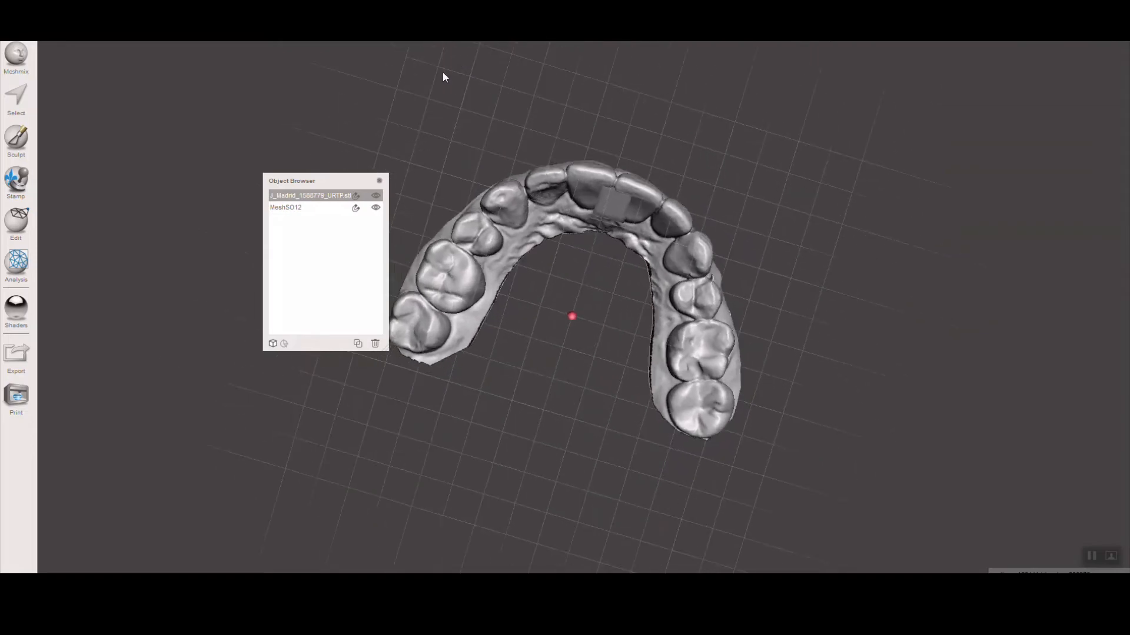
{"action": "mouse_move", "coordinate": [28, 74]}
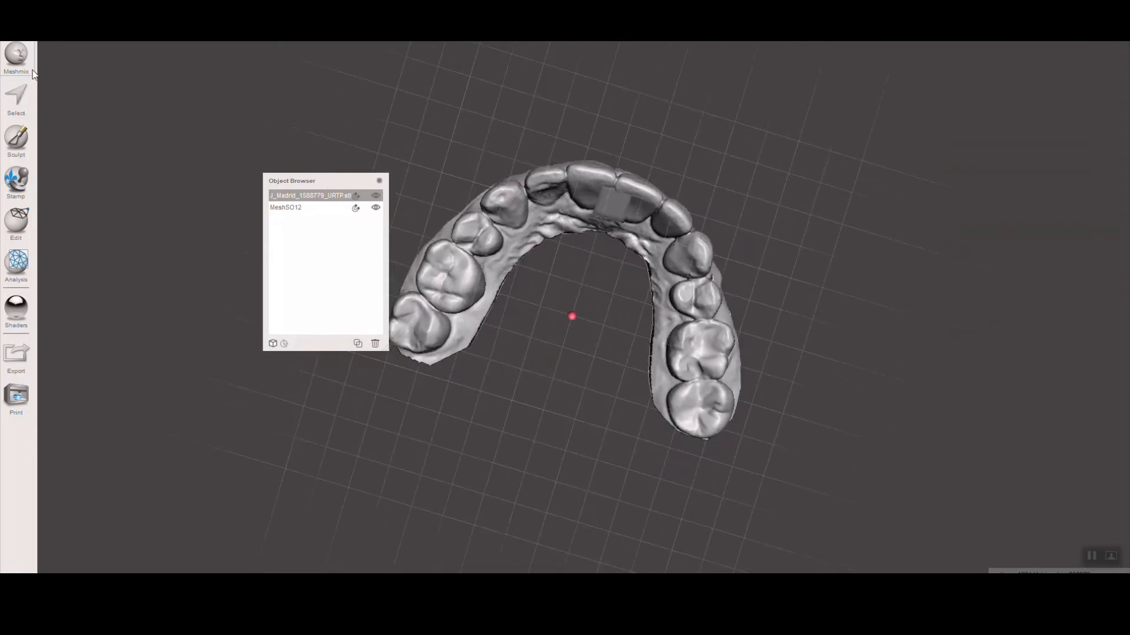
Step: Rotate the arch about 177° on X via Transform, accept, and select the cube MeshSO12
{"action": "left_click", "coordinate": [15, 227]}
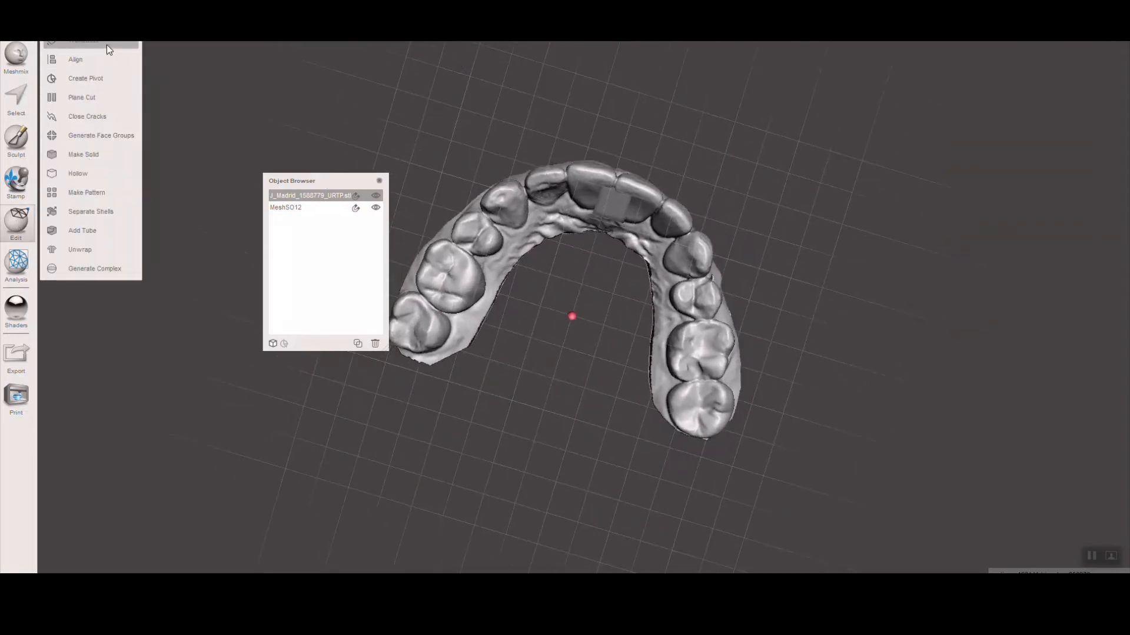
{"action": "left_click", "coordinate": [86, 42]}
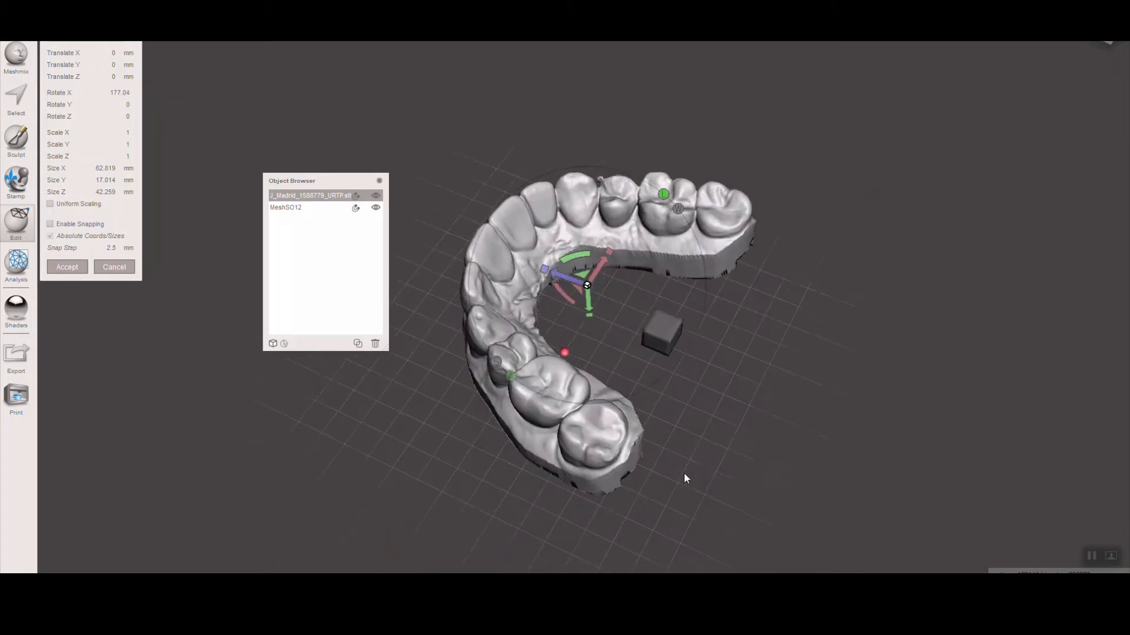
{"action": "left_click", "coordinate": [66, 267]}
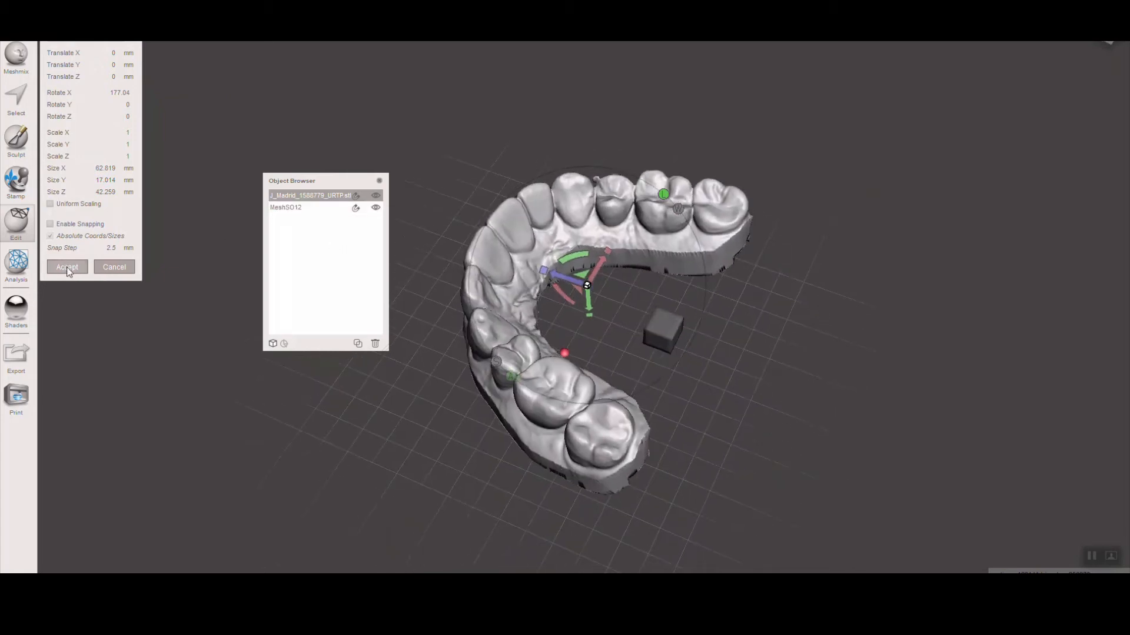
{"action": "left_click", "coordinate": [66, 267]}
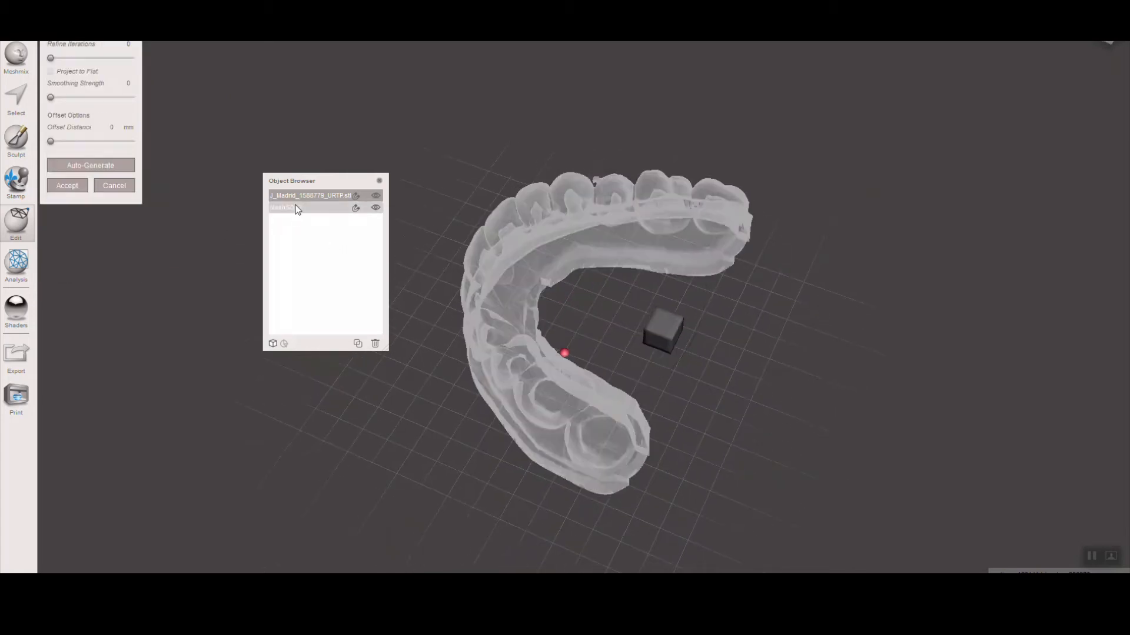
{"action": "left_click", "coordinate": [66, 185]}
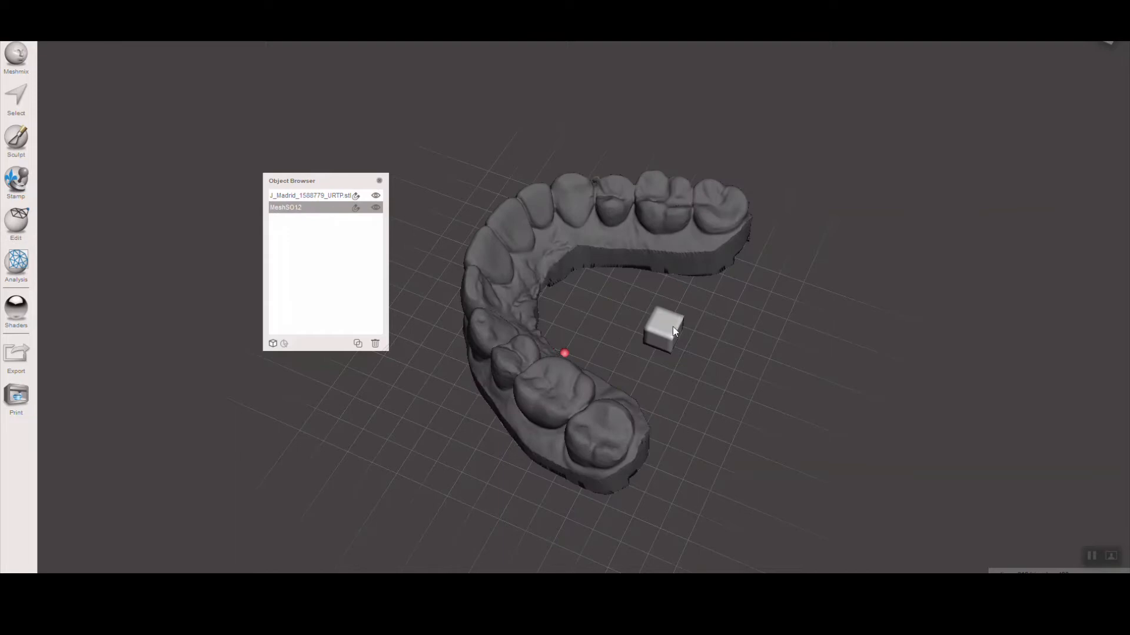
{"action": "mouse_move", "coordinate": [15, 137]}
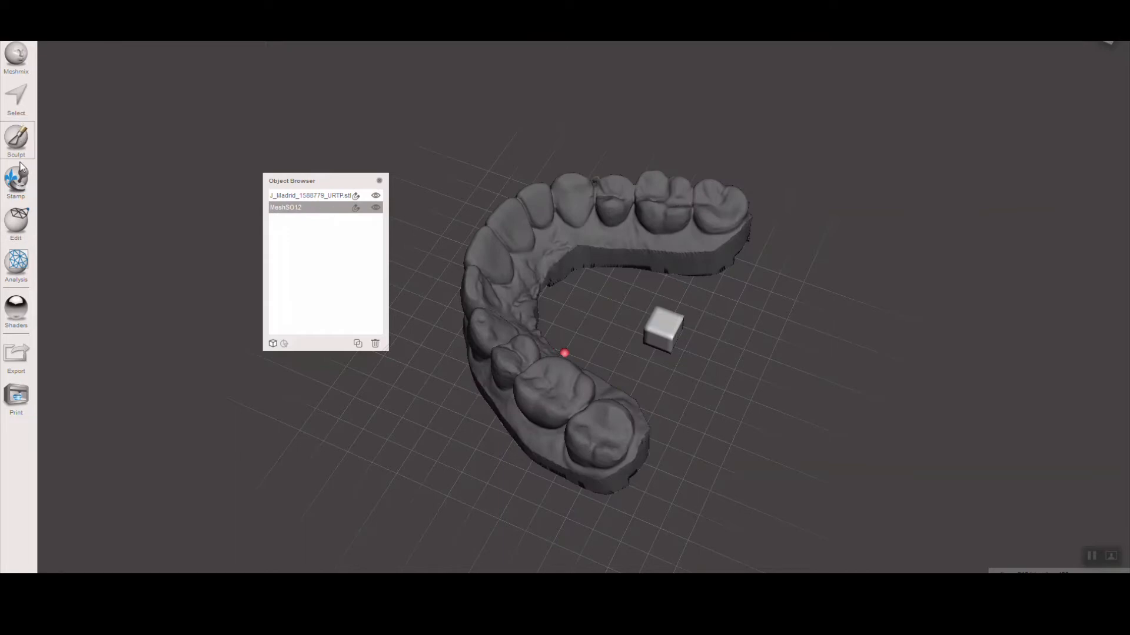
Step: Start a Transform on the cube to scale it to about 5 mm onto the incisor's lingual
{"action": "left_click", "coordinate": [15, 223]}
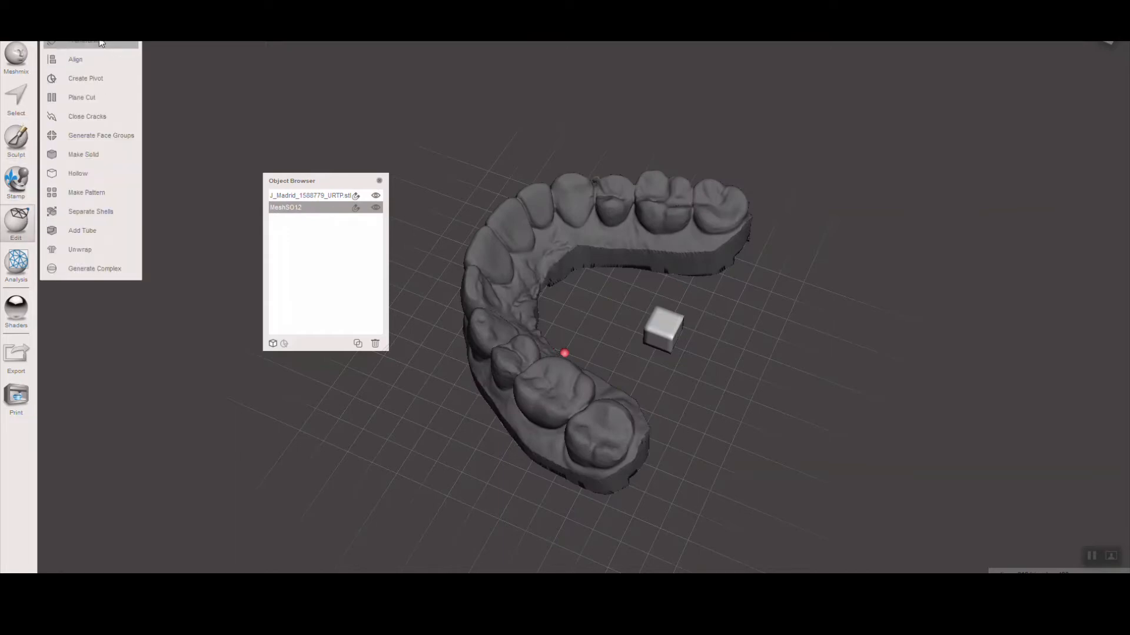
{"action": "left_click", "coordinate": [82, 41]}
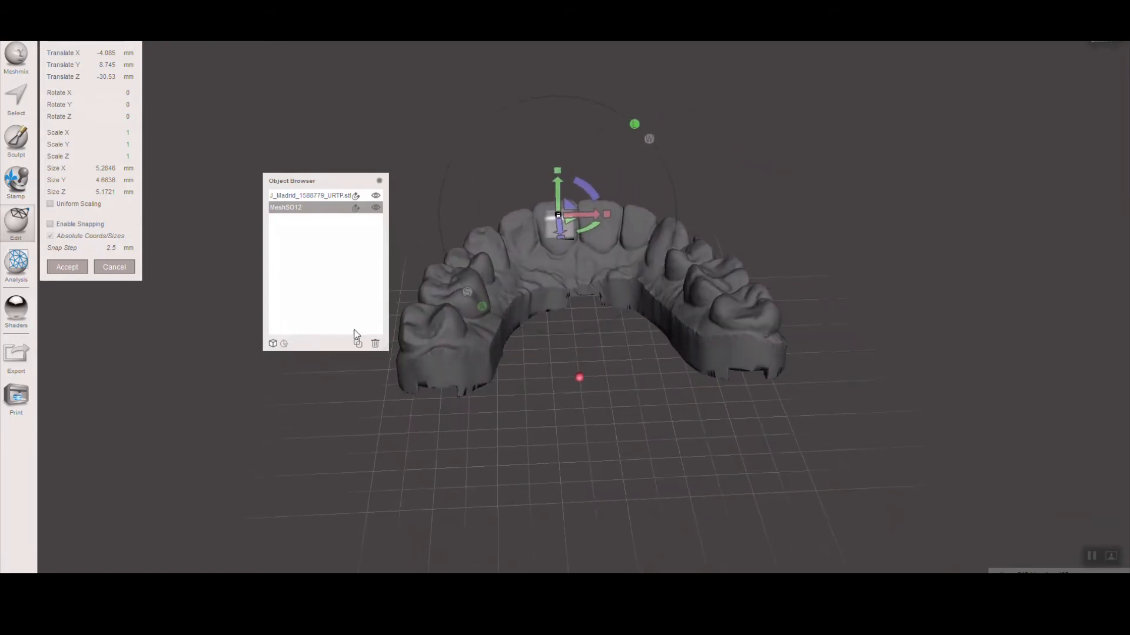
{"action": "mouse_move", "coordinate": [362, 348]}
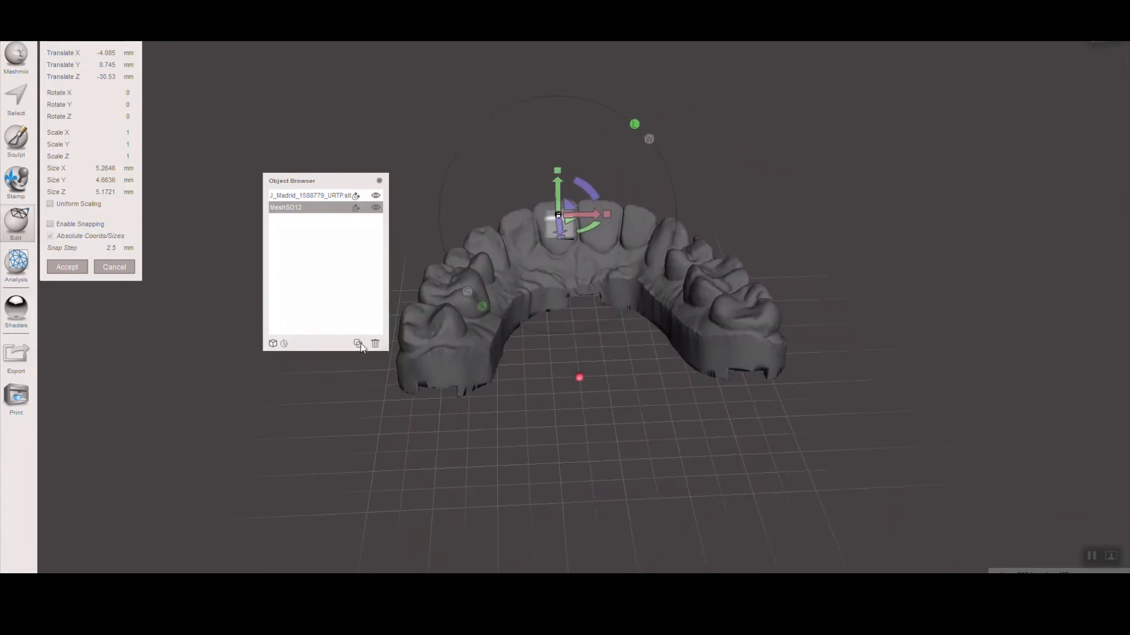
{"action": "mouse_move", "coordinate": [320, 219]}
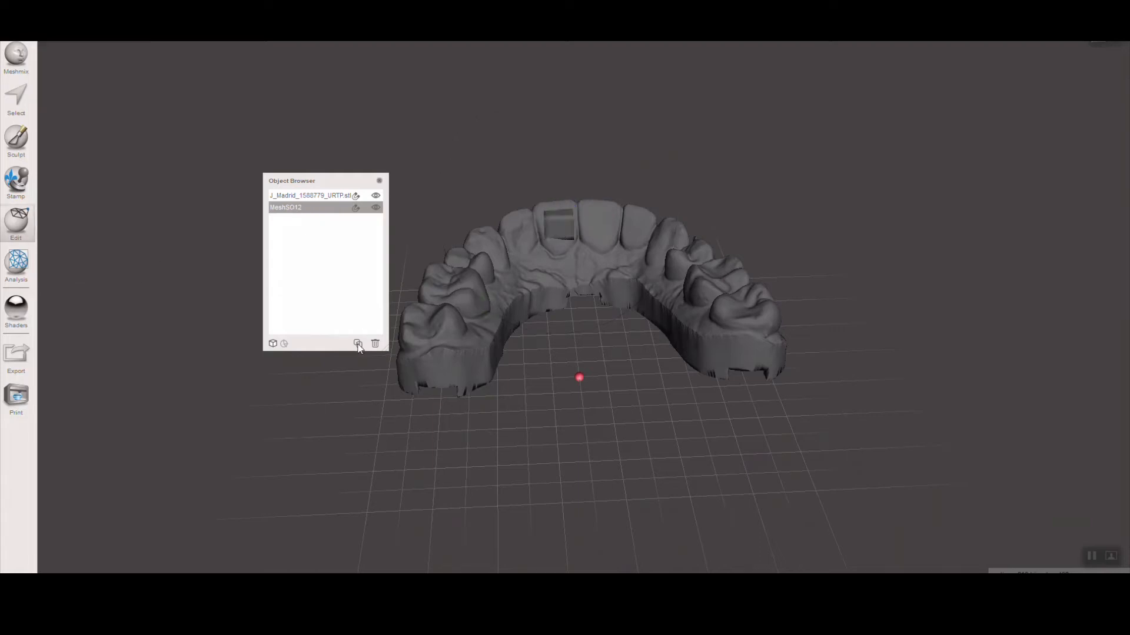
Step: Duplicate the cube and transform the copy onto the next incisor, accepting its position
{"action": "left_click", "coordinate": [358, 342]}
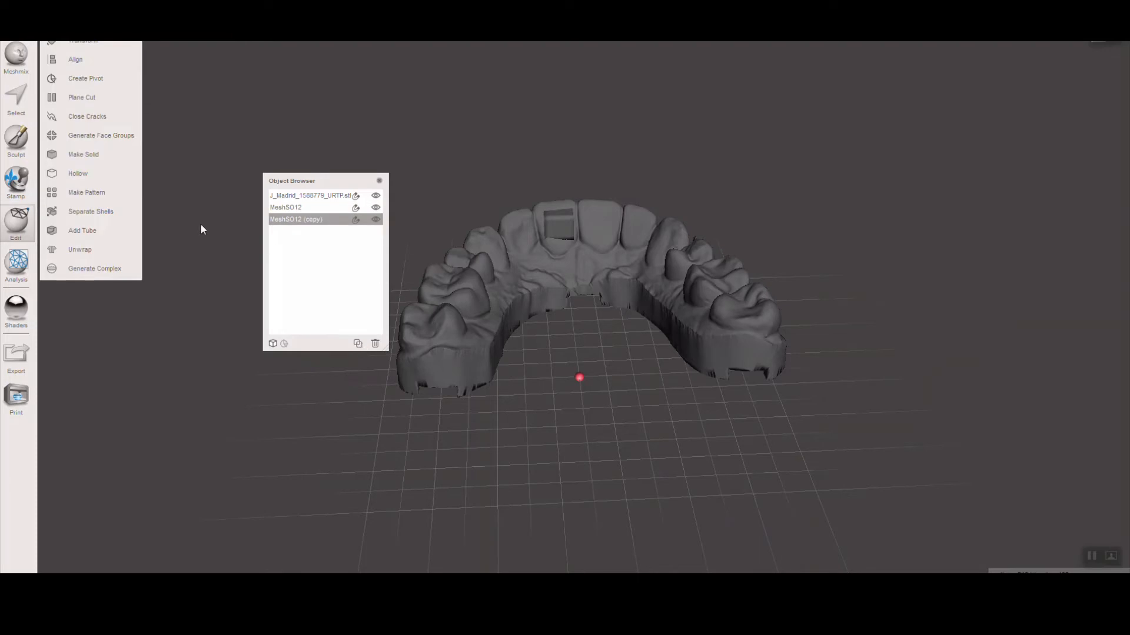
{"action": "left_click", "coordinate": [83, 40]}
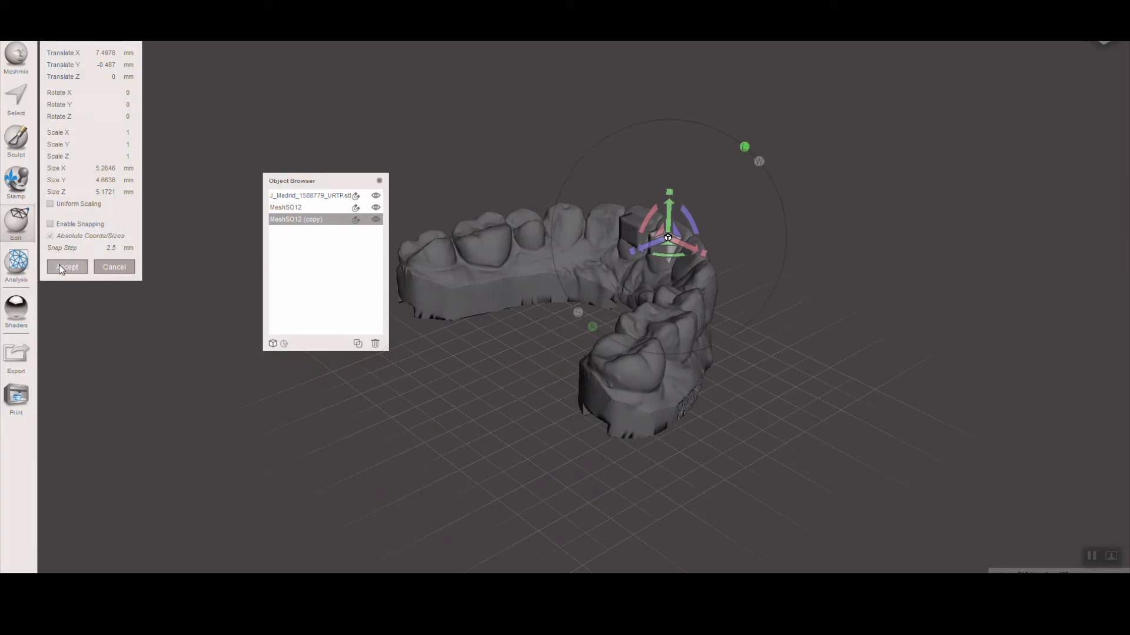
{"action": "left_click", "coordinate": [67, 267]}
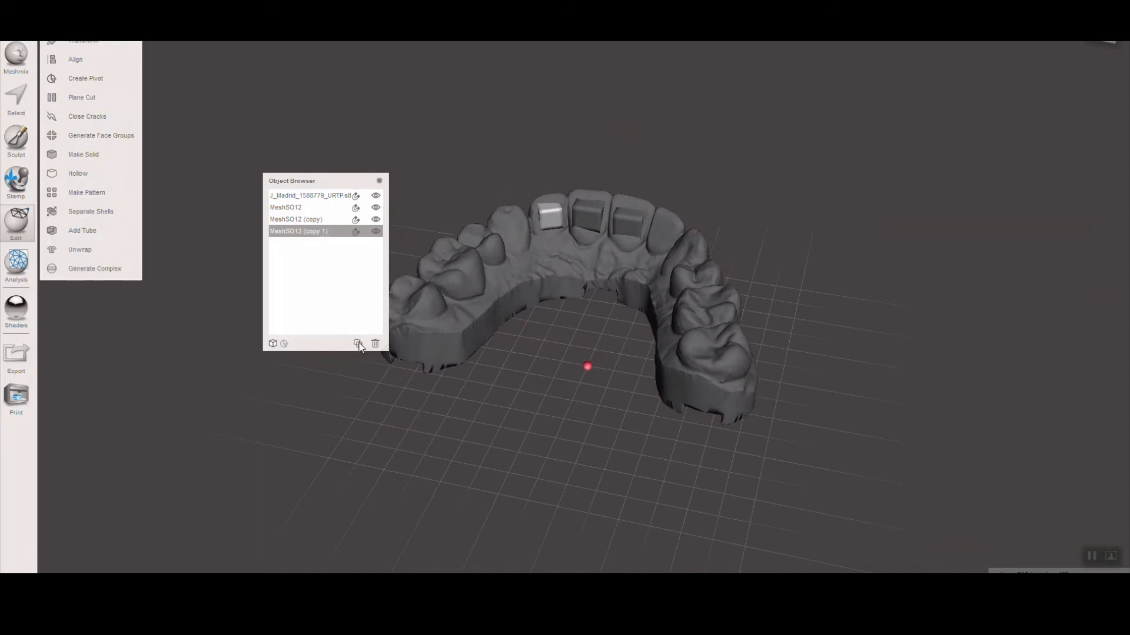
Step: Duplicate the cube again for a smaller ramp rotated about -52° Y on the lateral incisor
{"action": "left_click", "coordinate": [358, 344]}
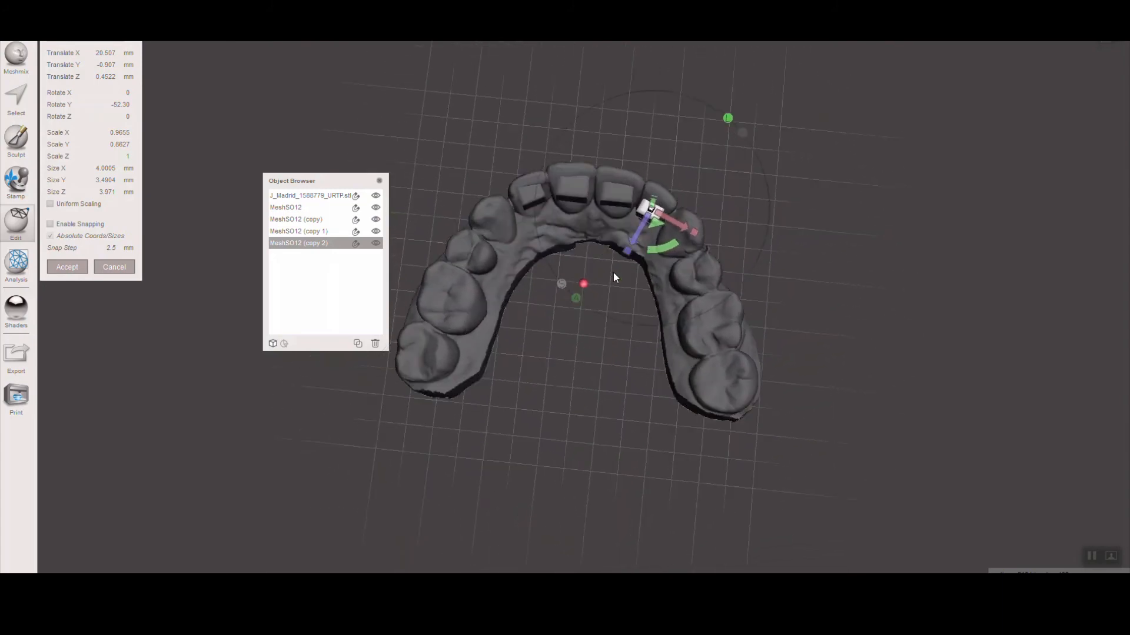
{"action": "mouse_move", "coordinate": [644, 231]}
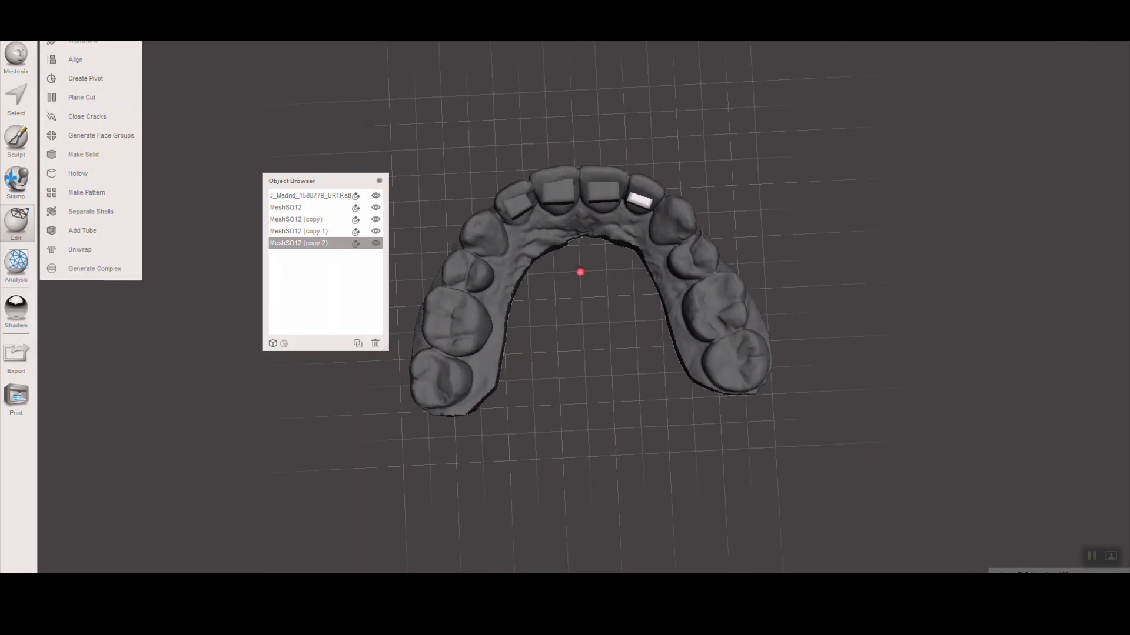
Step: Save the scene as a .mix project on the Desktop, entering the name 'Julene'
{"action": "left_click", "coordinate": [15, 57]}
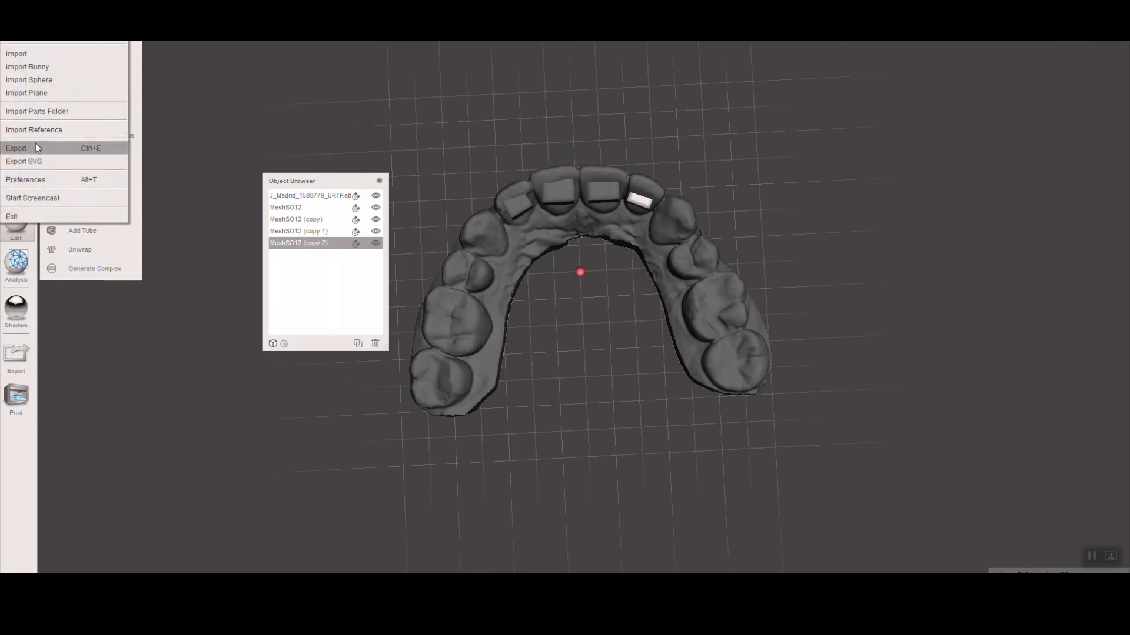
{"action": "left_click", "coordinate": [15, 148]}
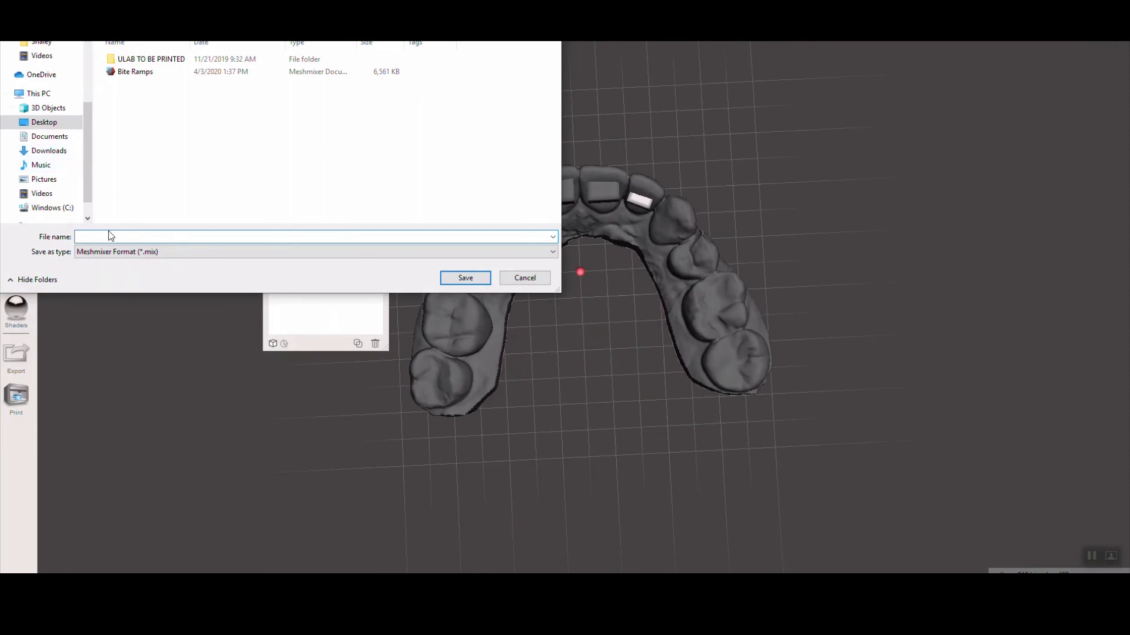
{"action": "type", "text": "Julene"}
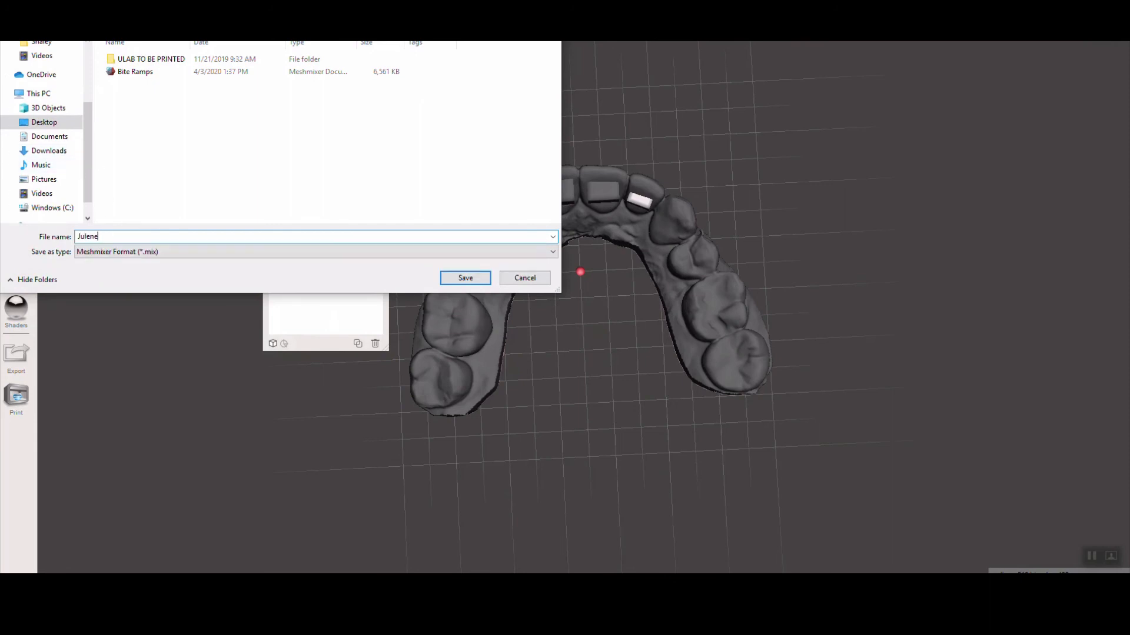
{"action": "mouse_move", "coordinate": [496, 292]}
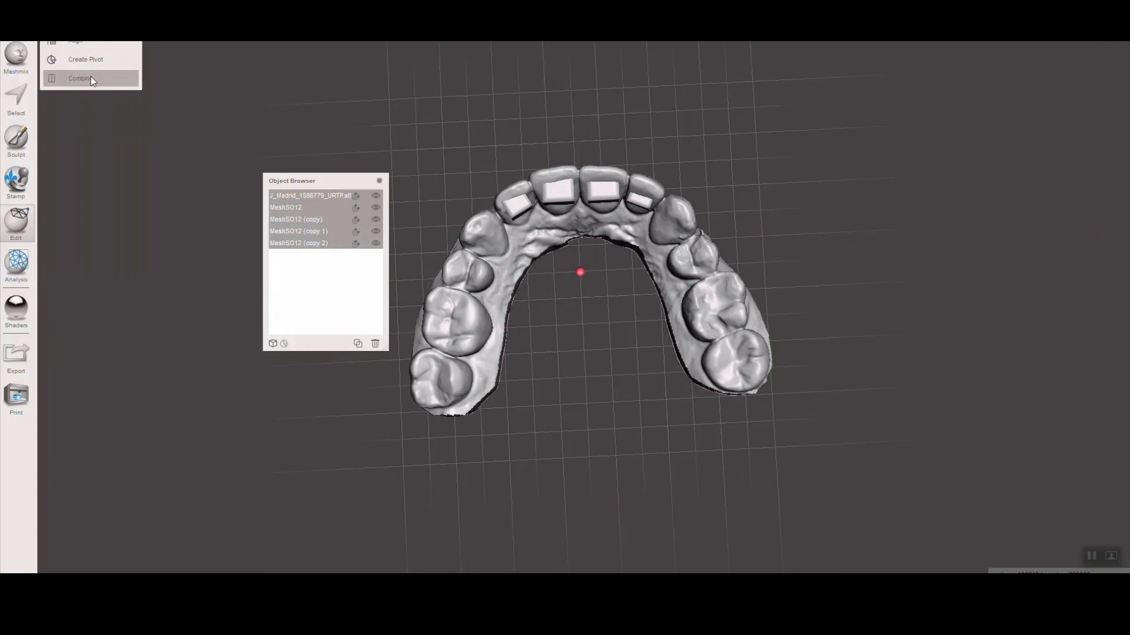
Step: Combine all five objects into one mesh and export it as STL ASCII named 'Bite Ramps'
{"action": "left_click", "coordinate": [79, 78]}
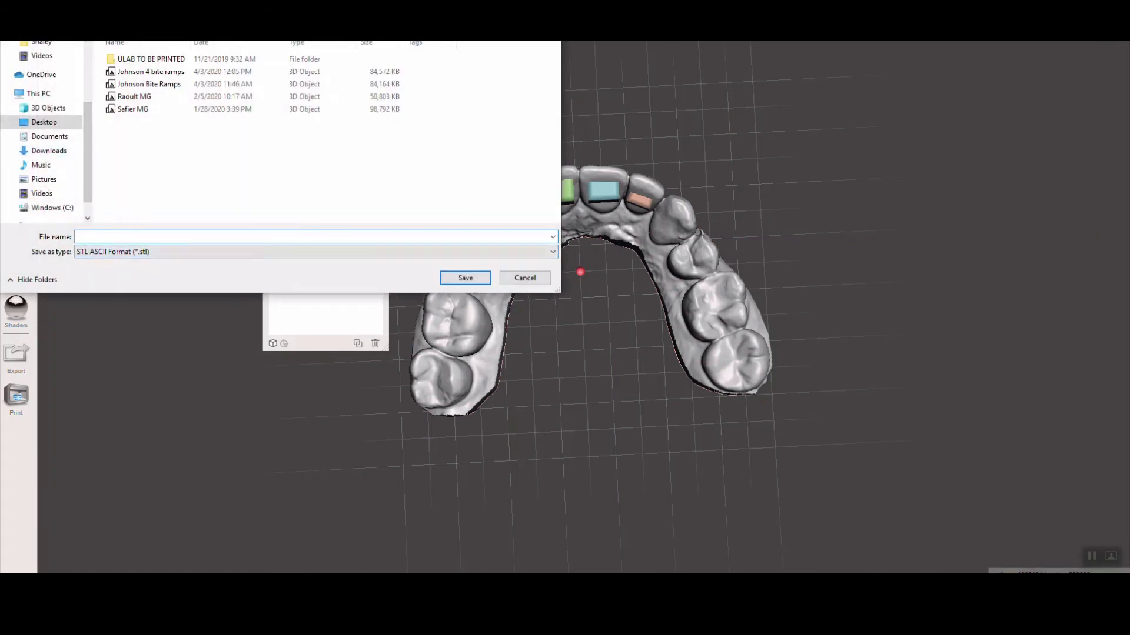
{"action": "type", "text": "Julene"}
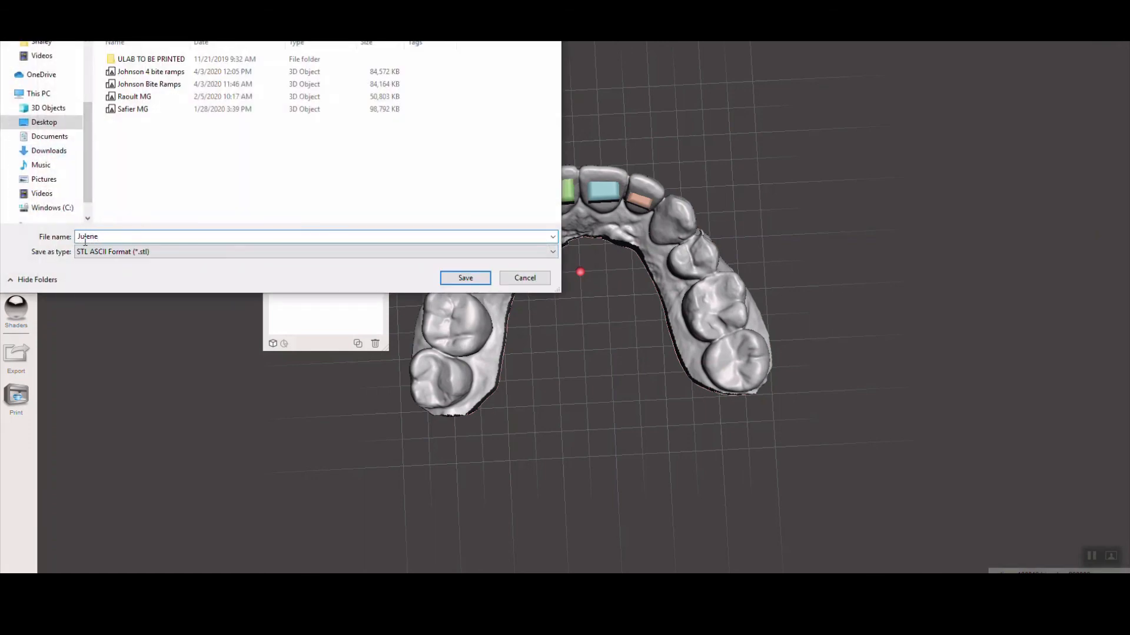
{"action": "type", "text": "Bite Ramps"}
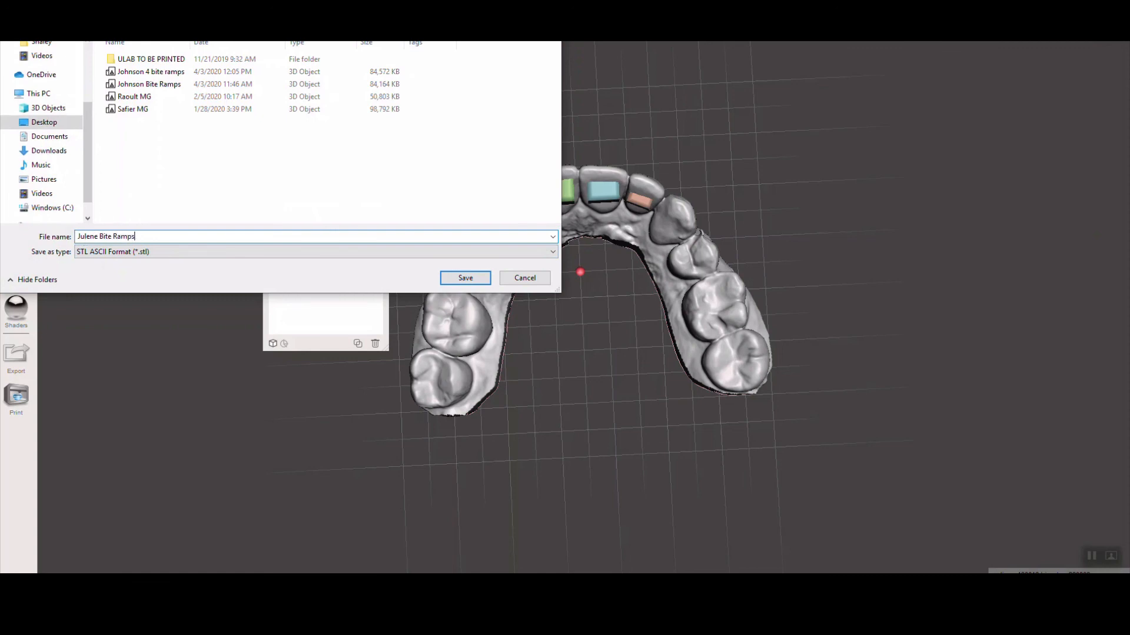
{"action": "left_click", "coordinate": [465, 277]}
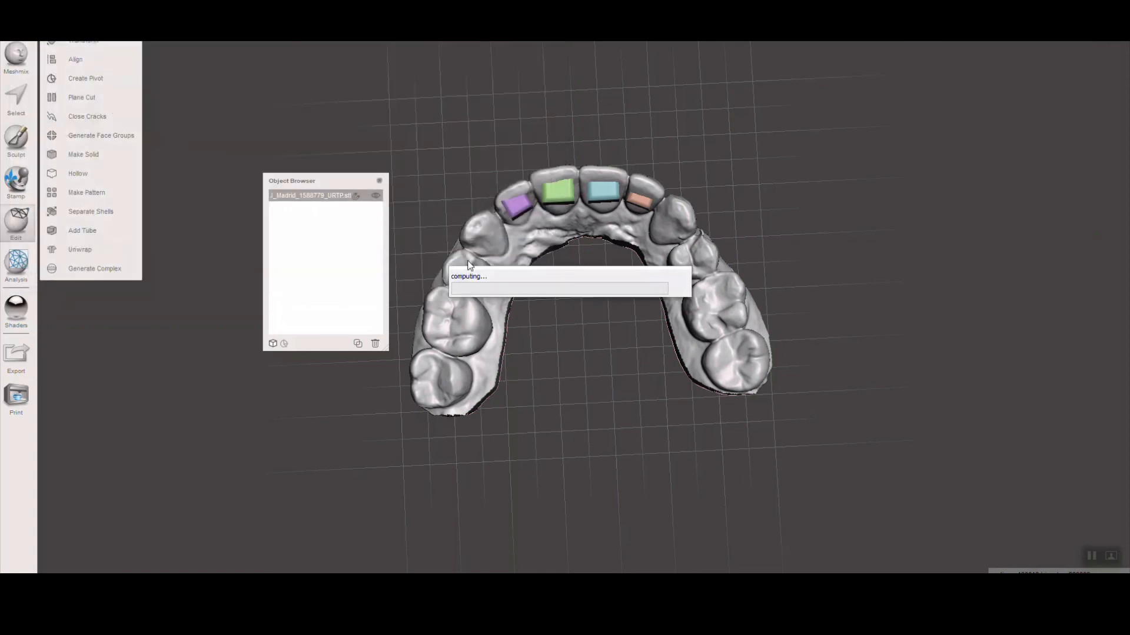
{"action": "mouse_move", "coordinate": [598, 116]}
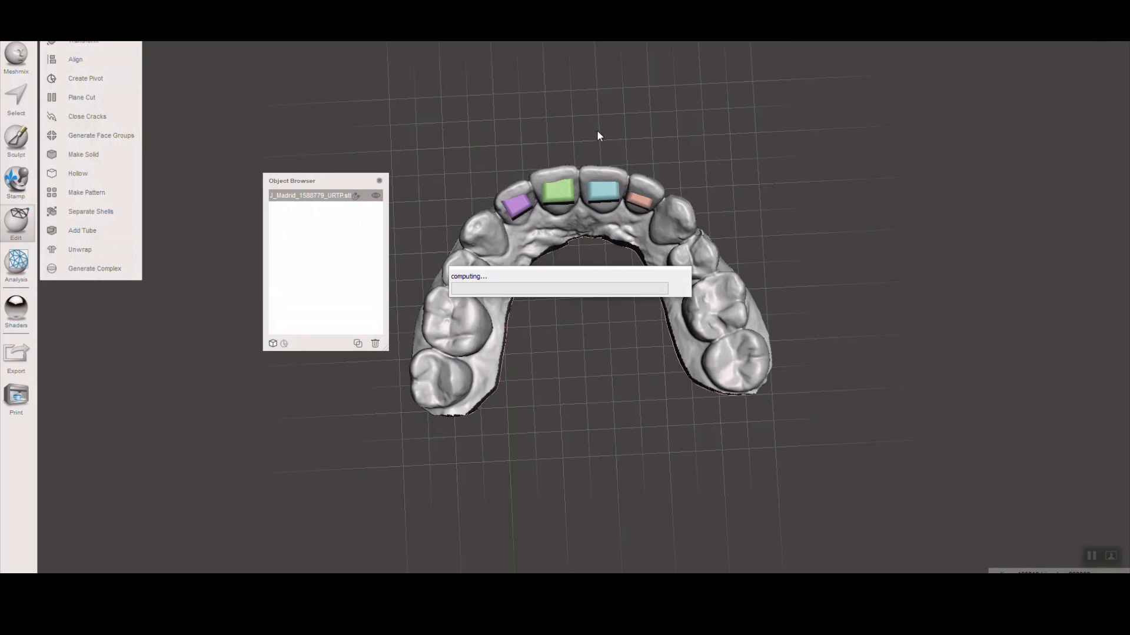
{"action": "mouse_move", "coordinate": [602, 137]}
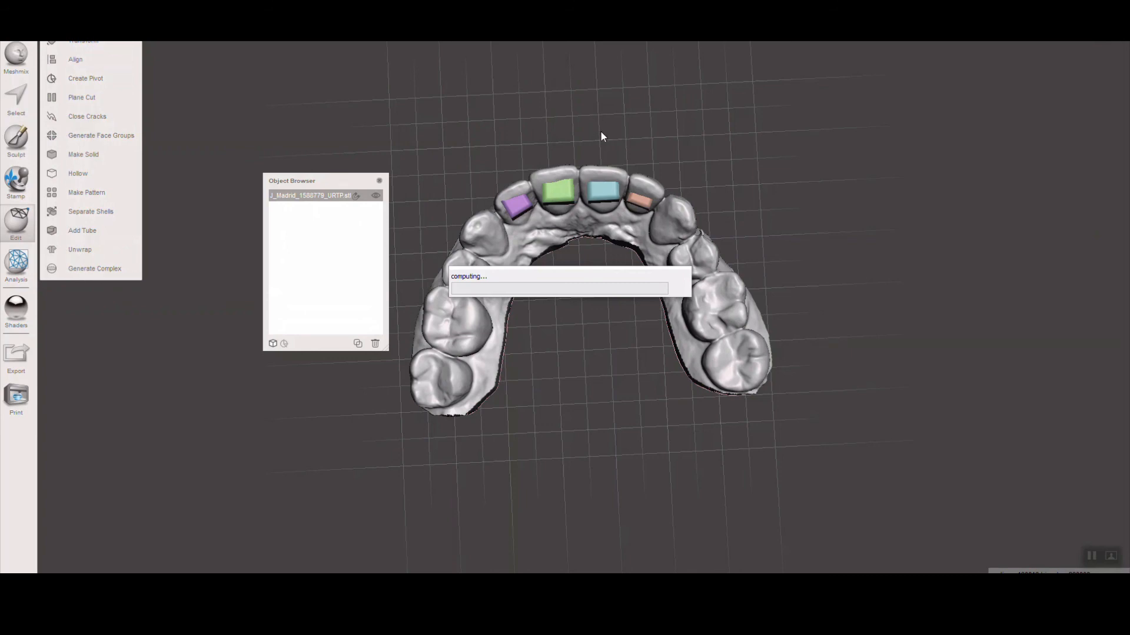